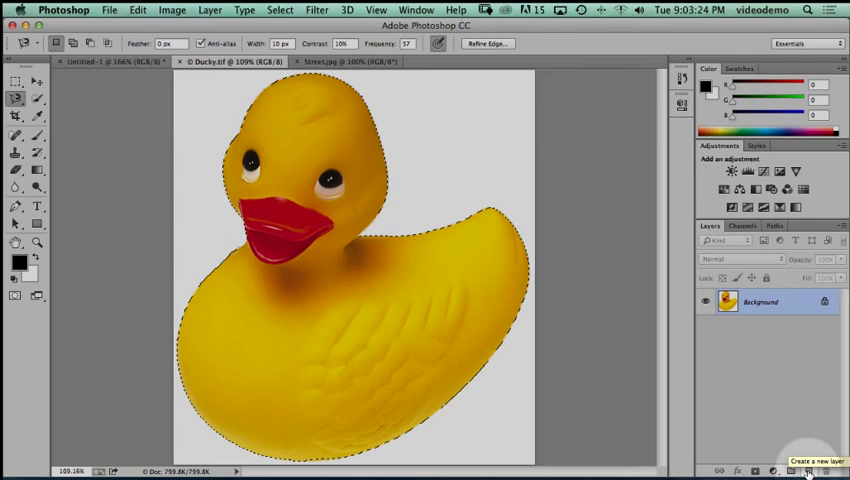
Add an empty Layer 1 above Background while the duck selection stays active
click(807, 470)
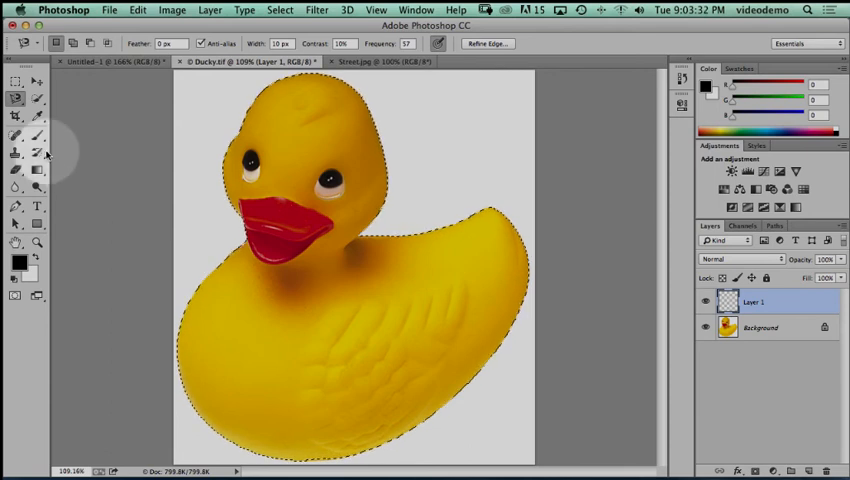
With a soft brush, paint black around the head, back, tail, bottom and chest edges on Layer 1
click(15, 117)
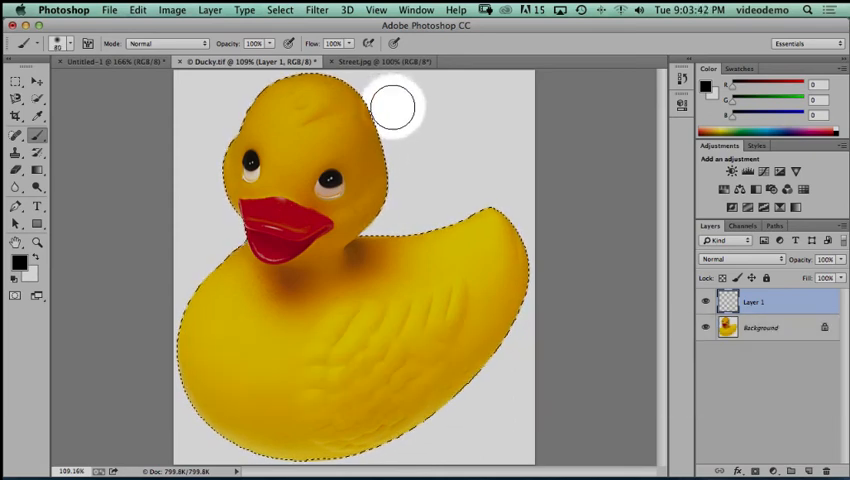
drag(393, 108, 398, 207)
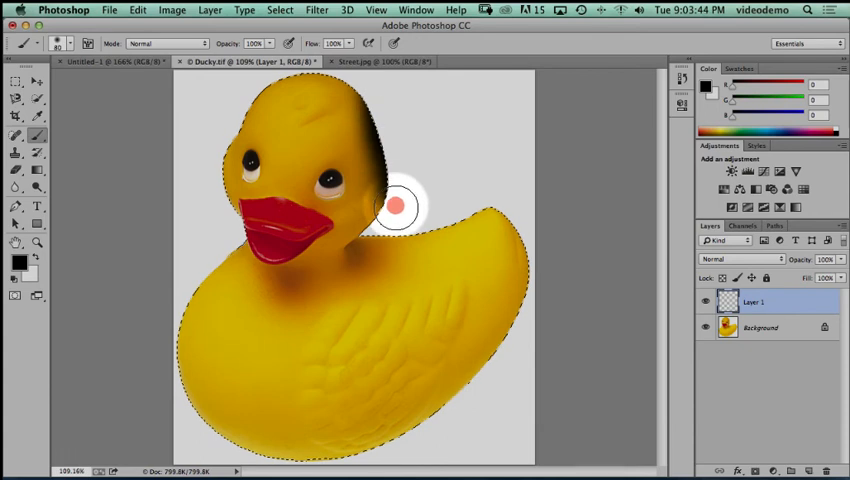
drag(400, 207, 438, 218)
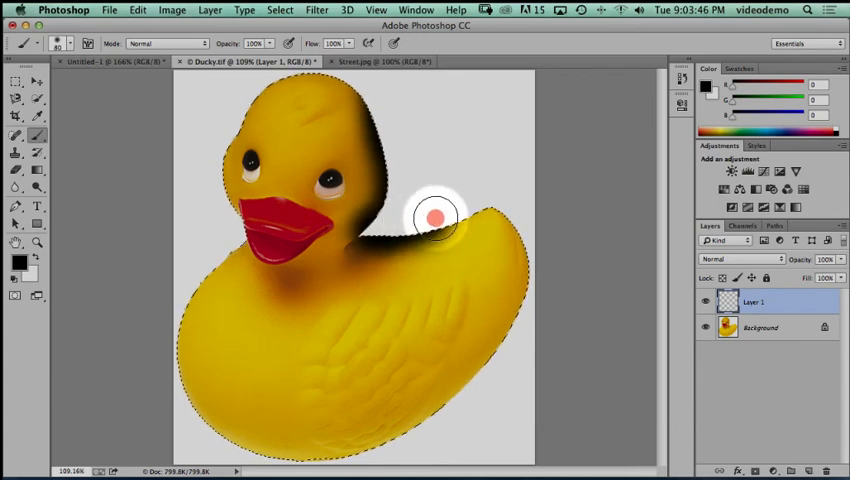
drag(438, 217, 525, 327)
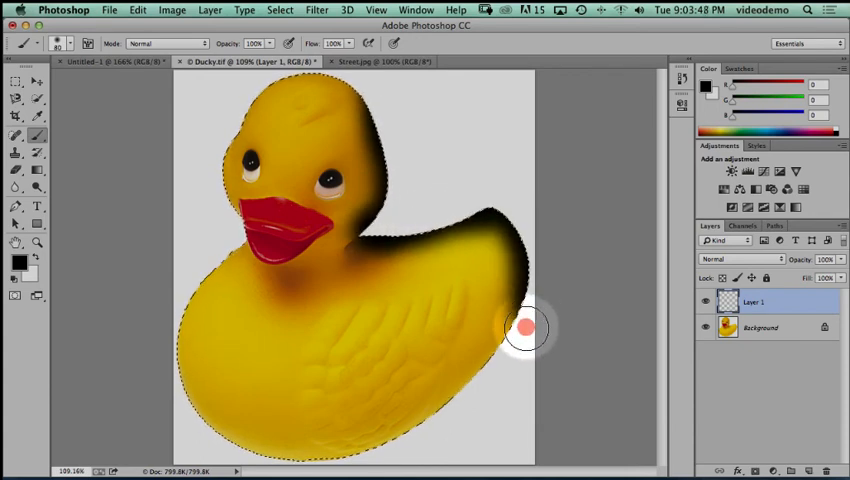
drag(527, 328, 490, 382)
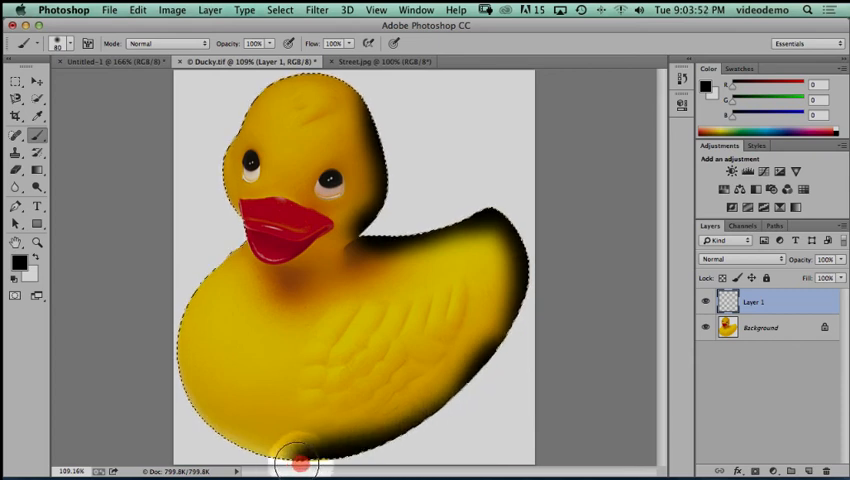
drag(300, 465, 168, 327)
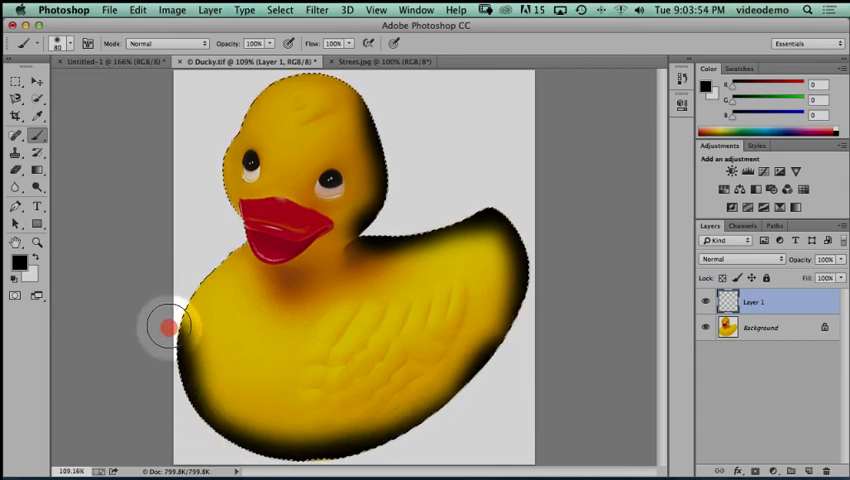
drag(168, 327, 225, 207)
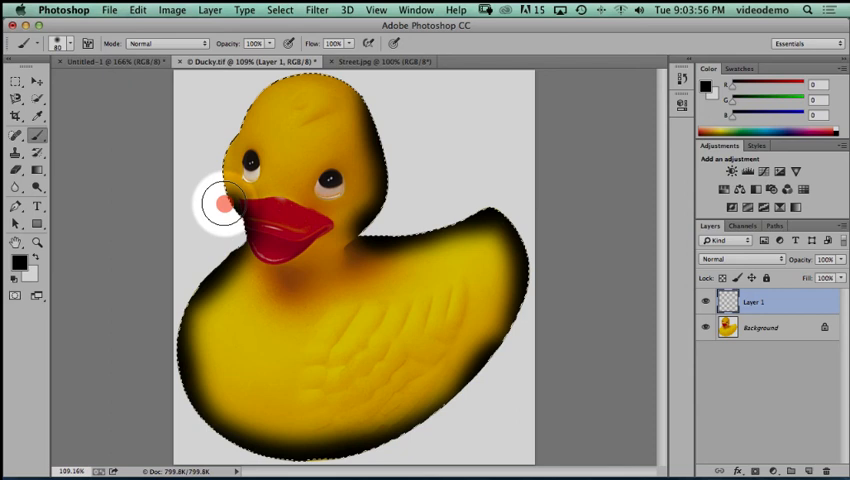
drag(220, 200, 310, 80)
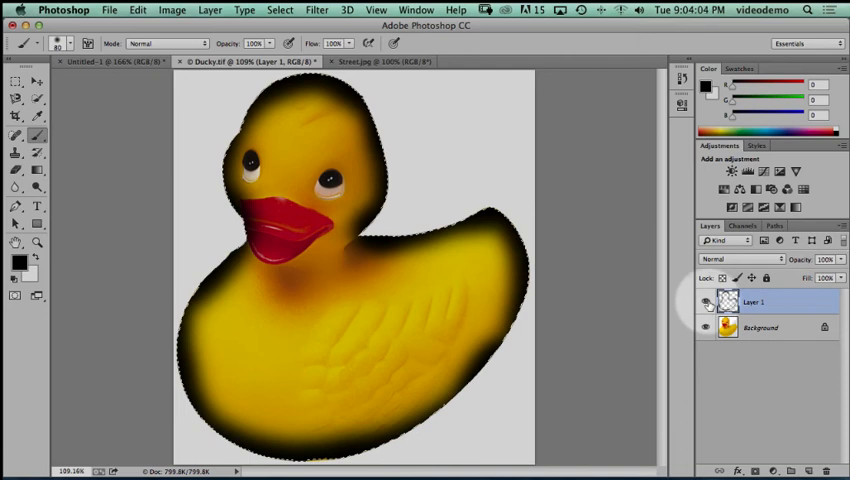
click(707, 302)
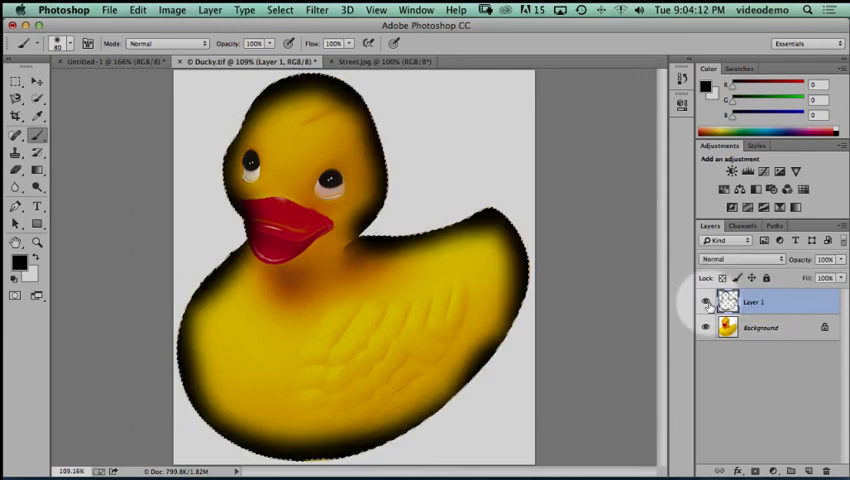
click(708, 327)
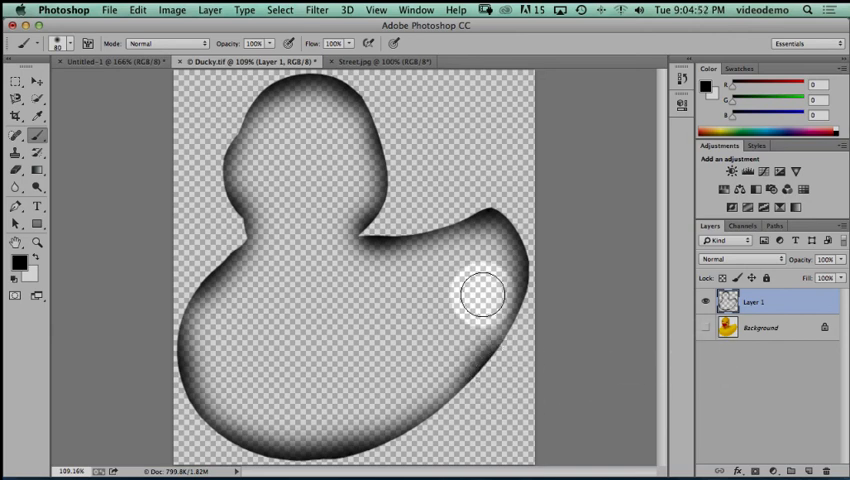
Drag across the canvas and press Cmd, leaving the black rim on Layer 1 unchanged
drag(485, 293, 338, 293)
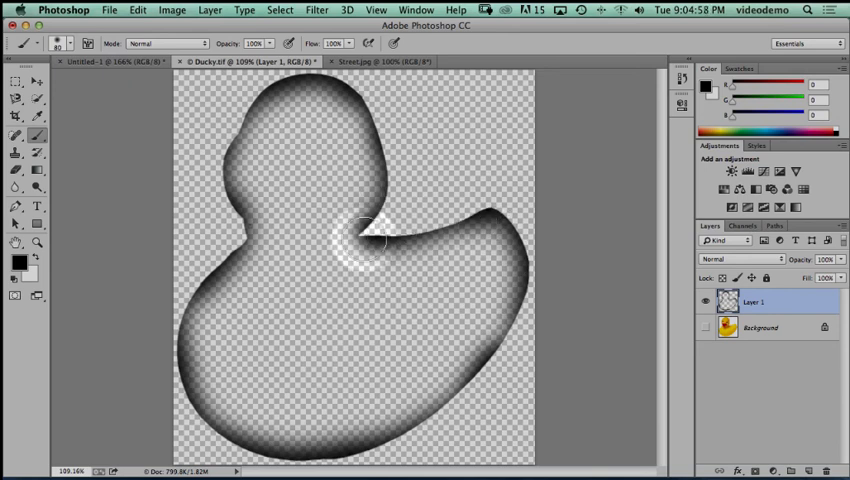
drag(365, 235, 478, 250)
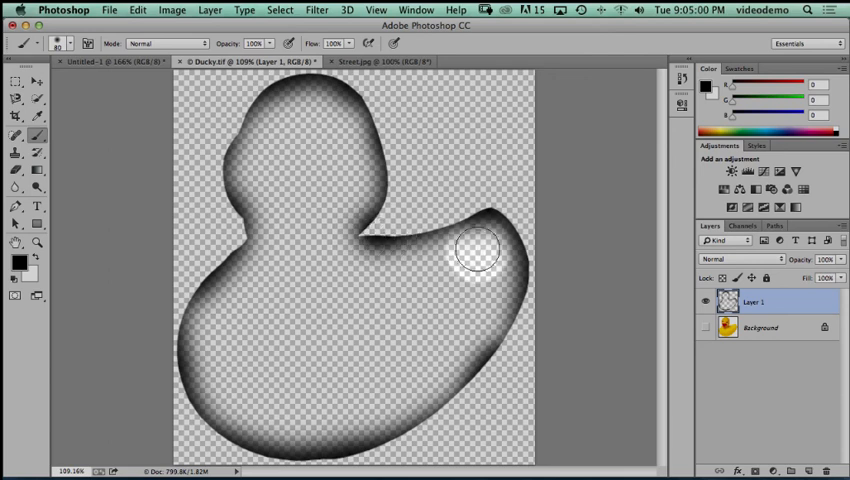
key(cmd)
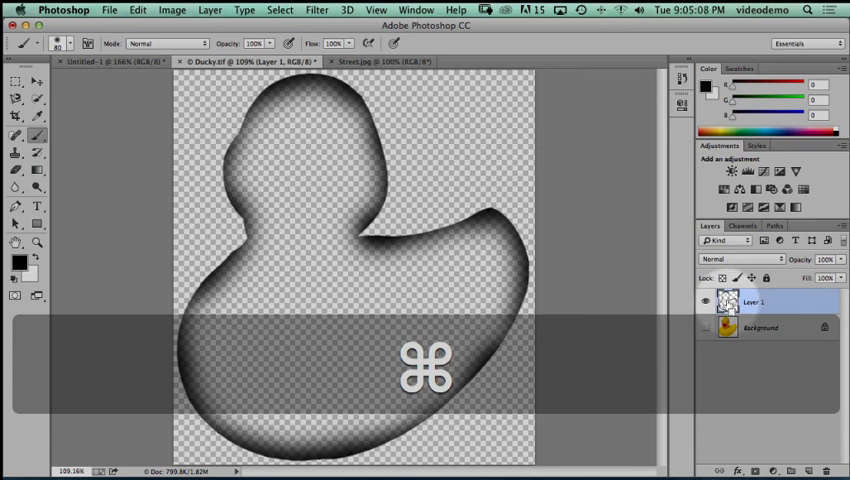
mouse_move(728, 310)
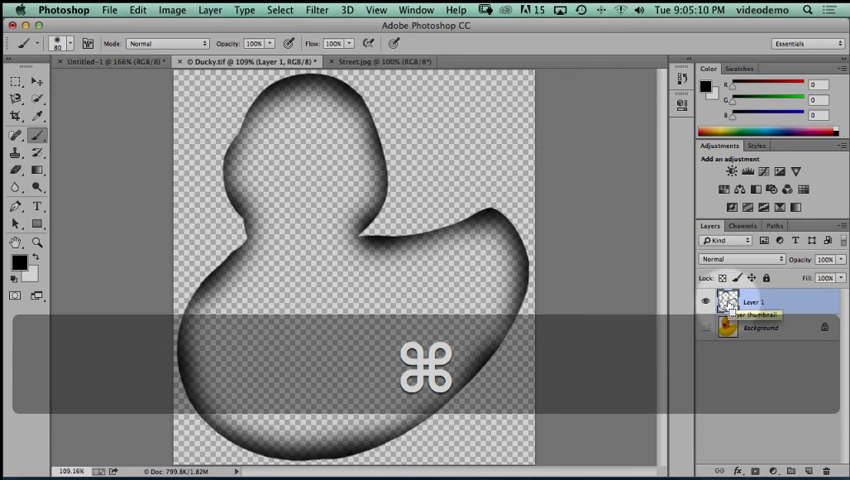